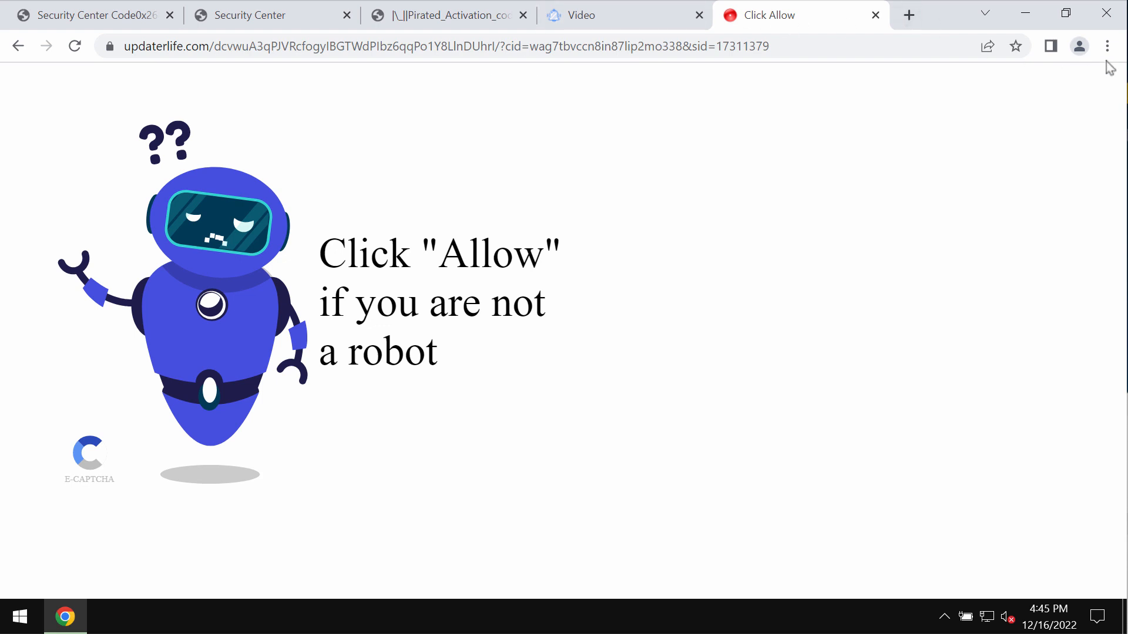
mouse_move(1107, 46)
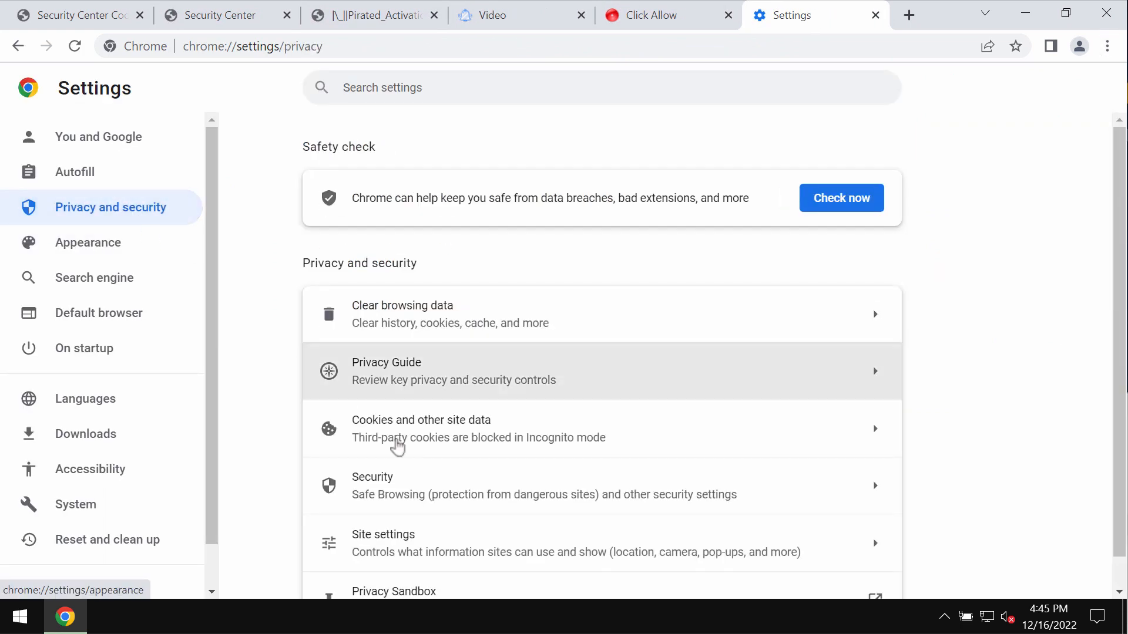
Open Site settings and scroll to the Permissions section listing notification sites
click(383, 535)
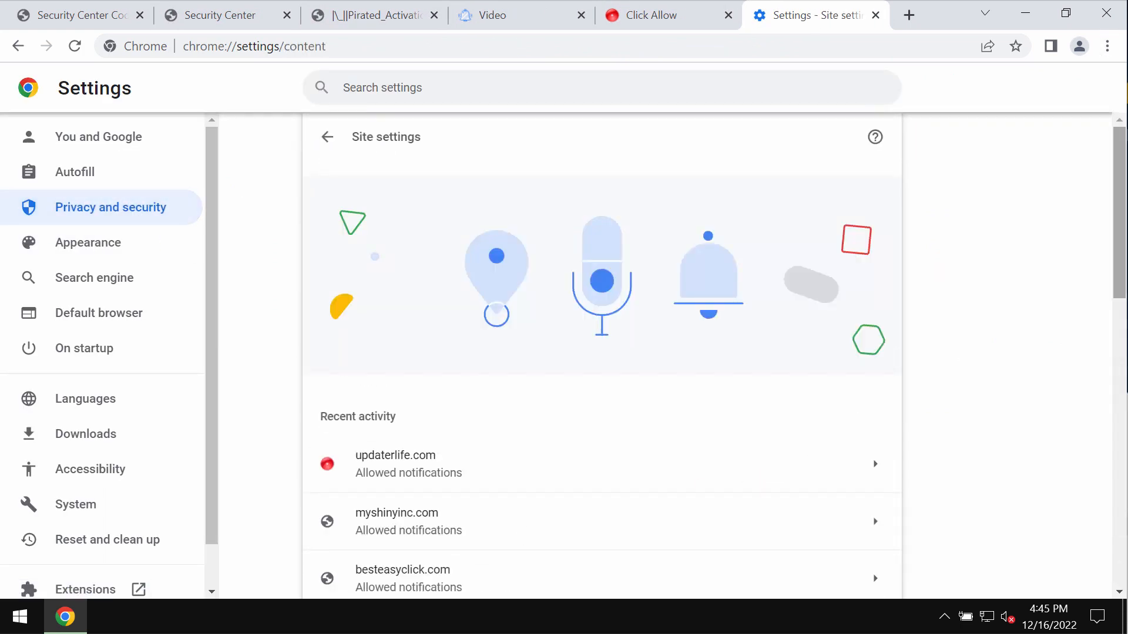
scroll(down, 3)
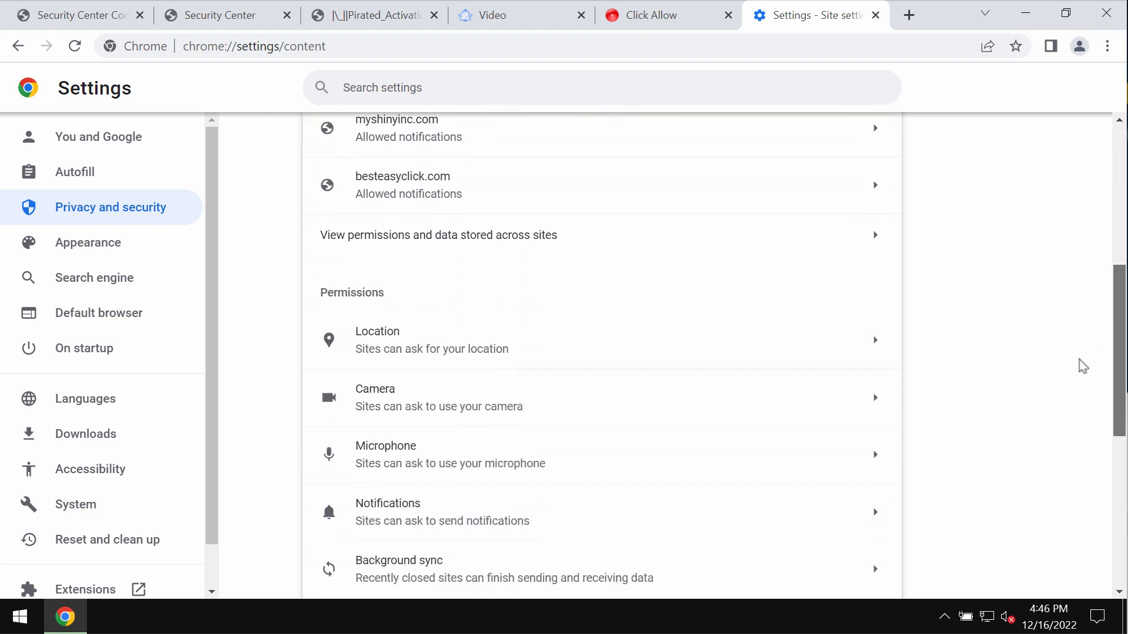
scroll(down, 3)
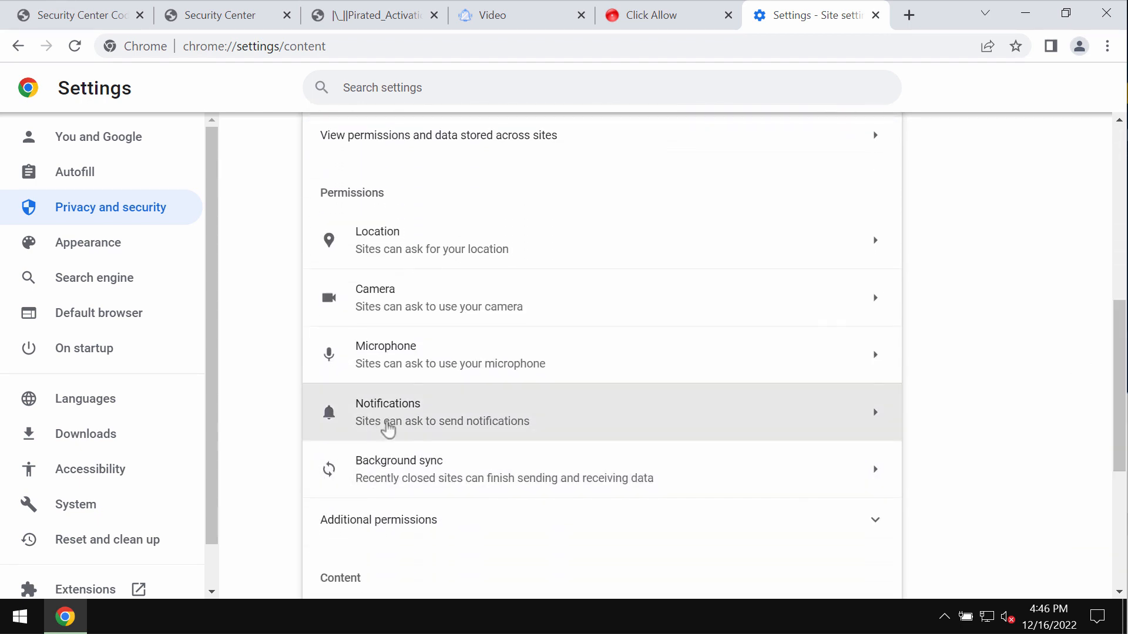
Open Notifications and scroll to the 'Allowed to send notifications' list
click(386, 413)
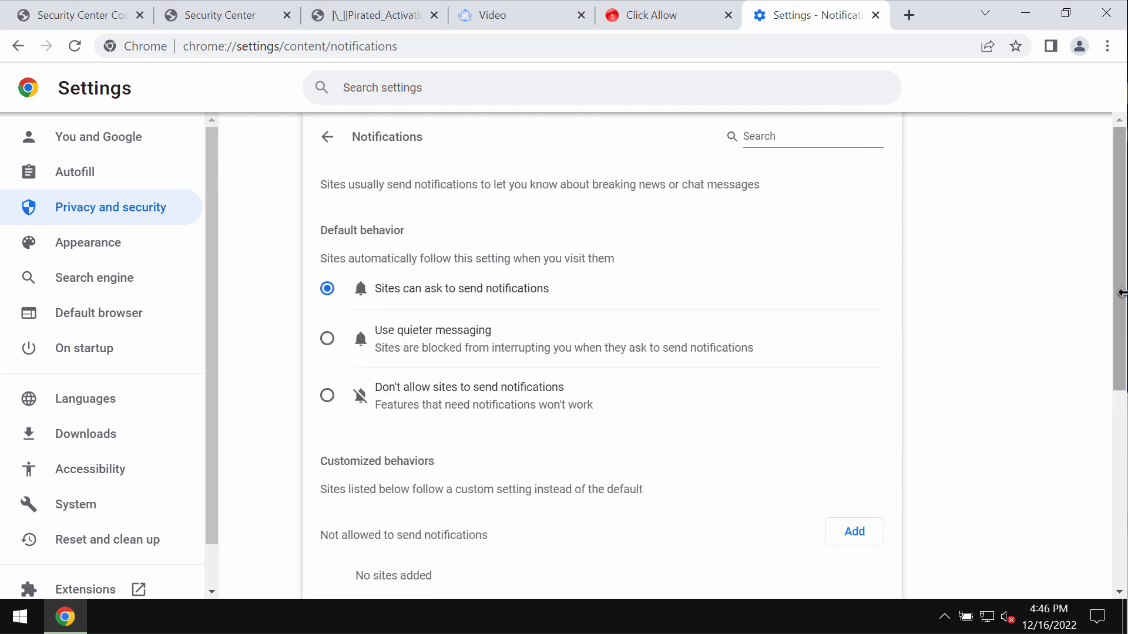
scroll(down, 3)
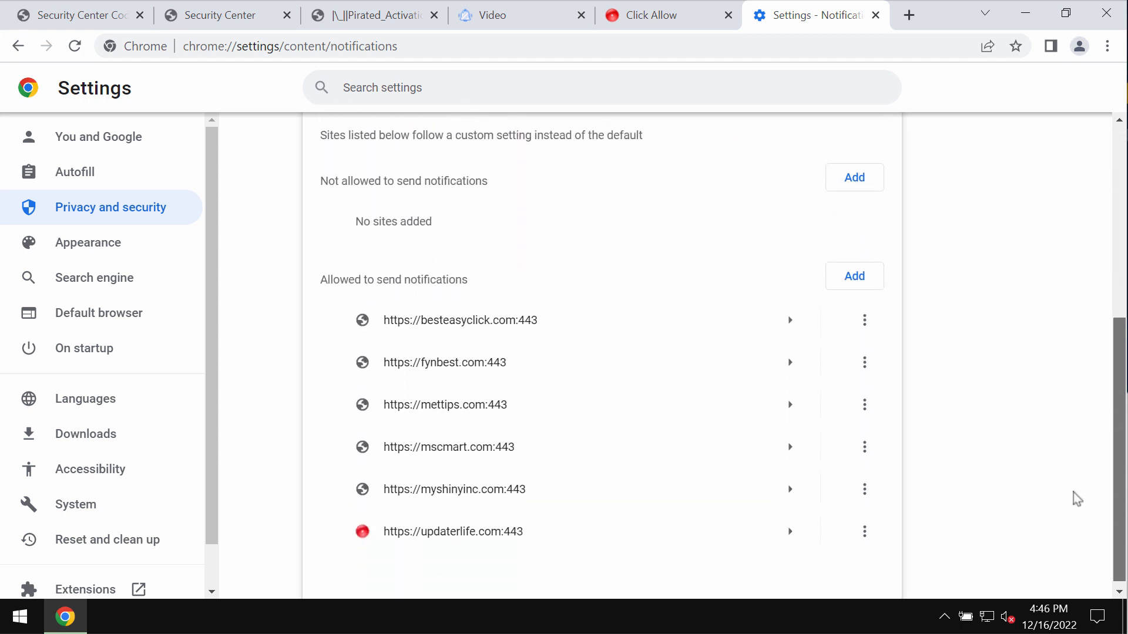
scroll(down, 3)
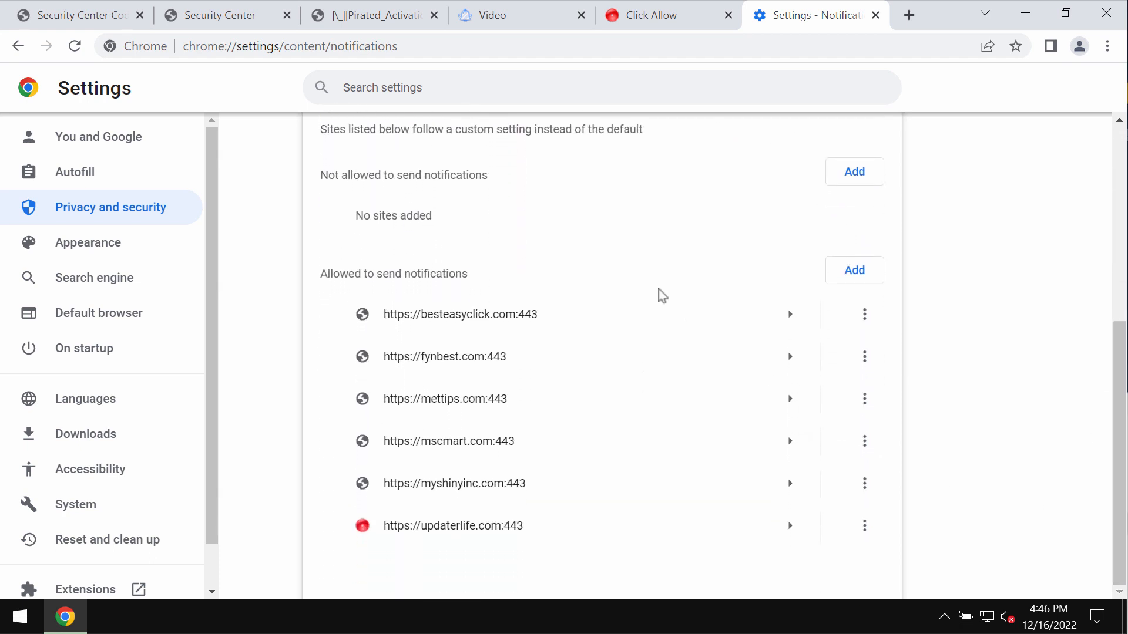
mouse_move(630, 293)
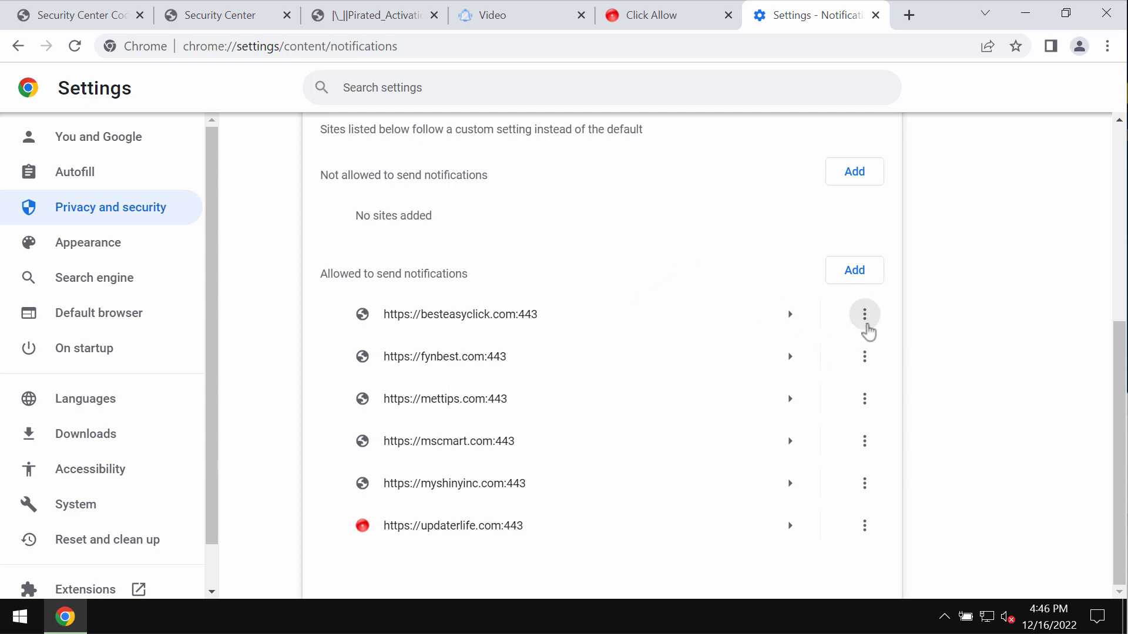
Remove besteasyclick.com and fynbest.com from the allowed notification sites
click(863, 314)
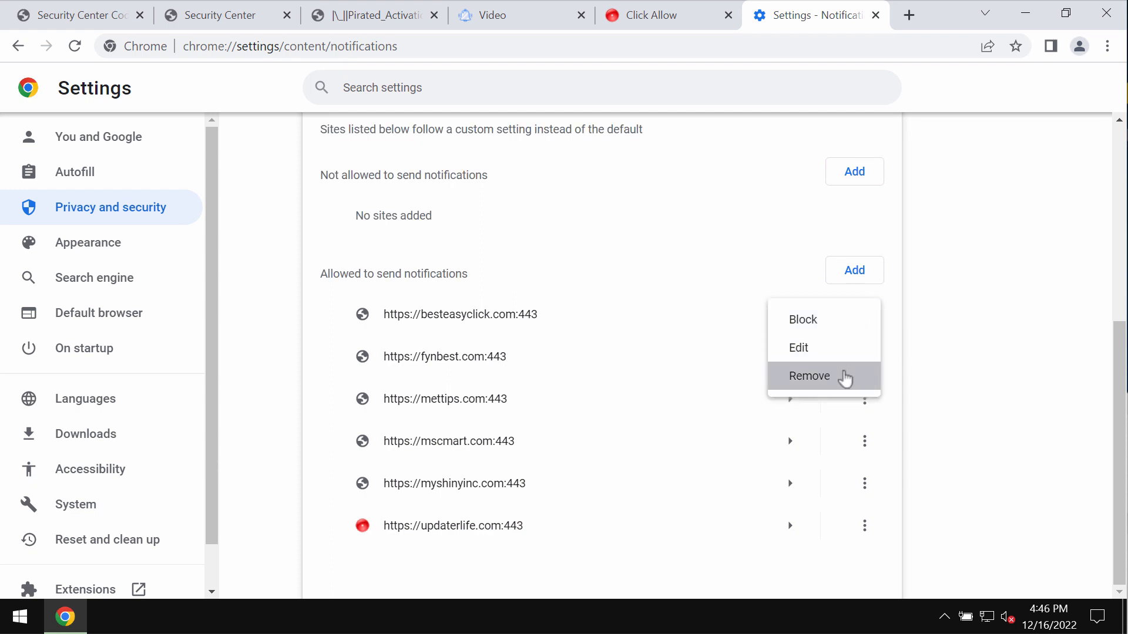
click(809, 376)
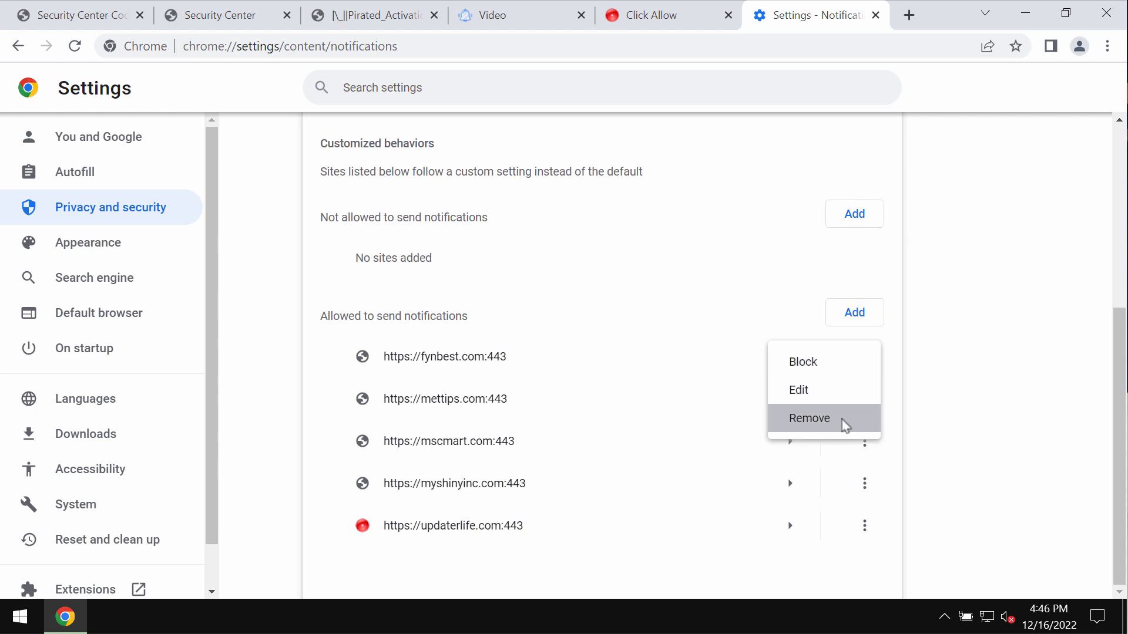
click(808, 418)
text(c)
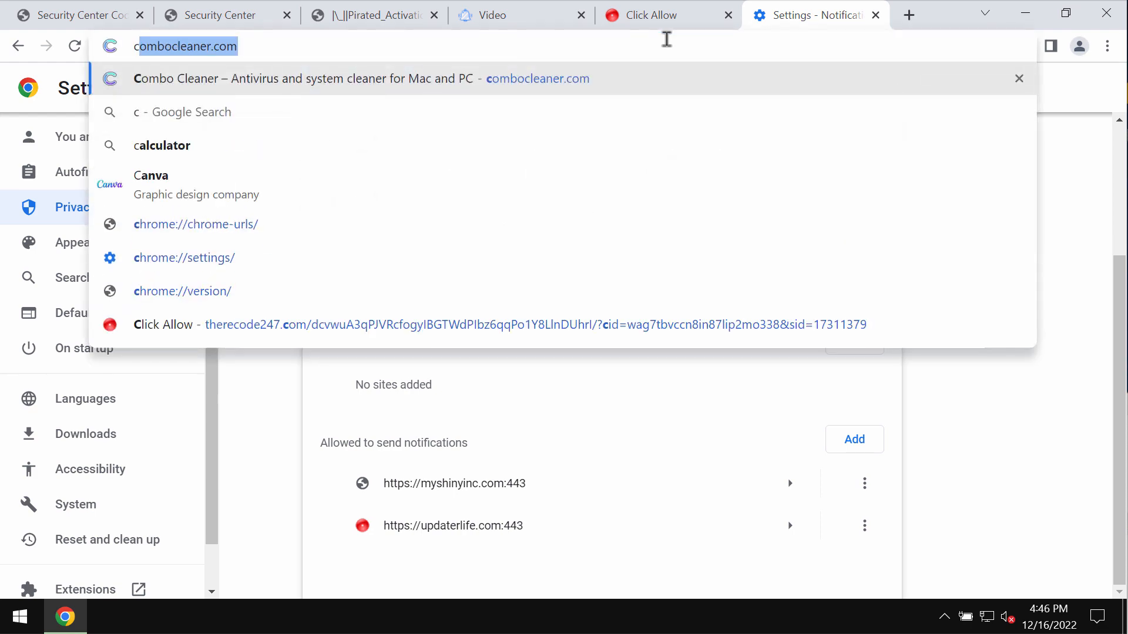
Load combocleaner.com, then minimize the browser window
key(Enter)
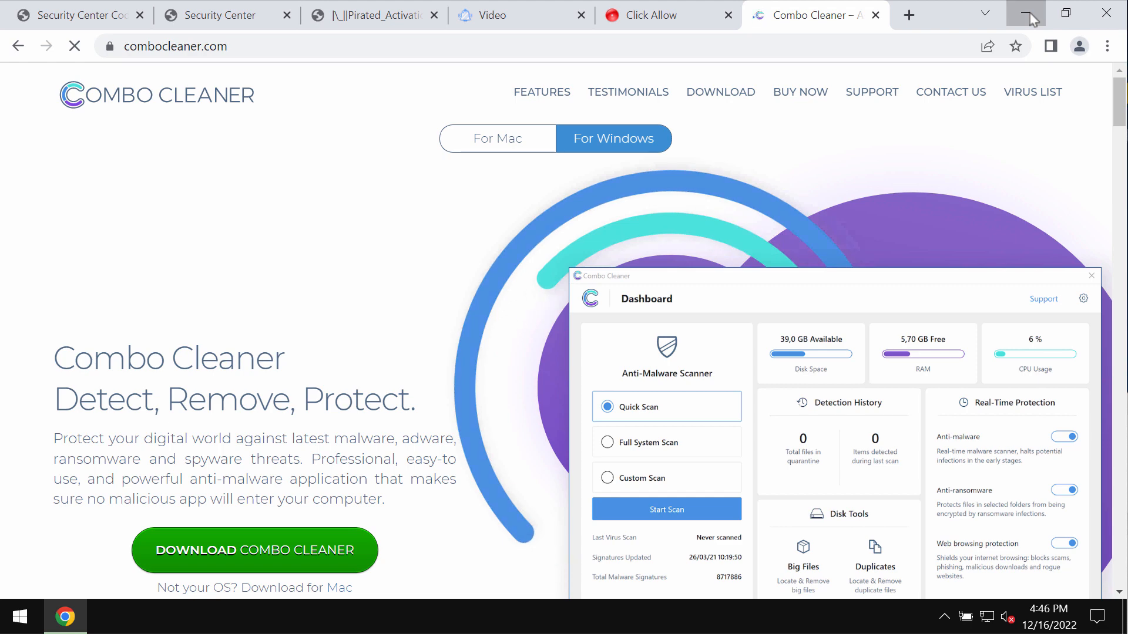
click(1025, 12)
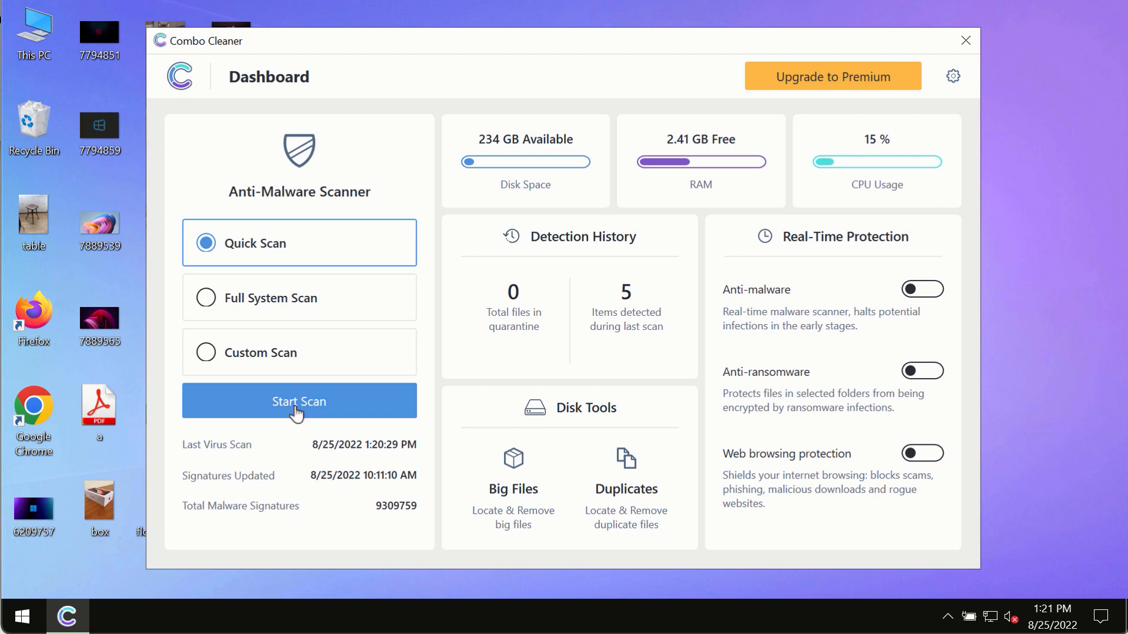
Start a Quick Scan, visit the Dashboard, and return to the scan progress view
click(297, 401)
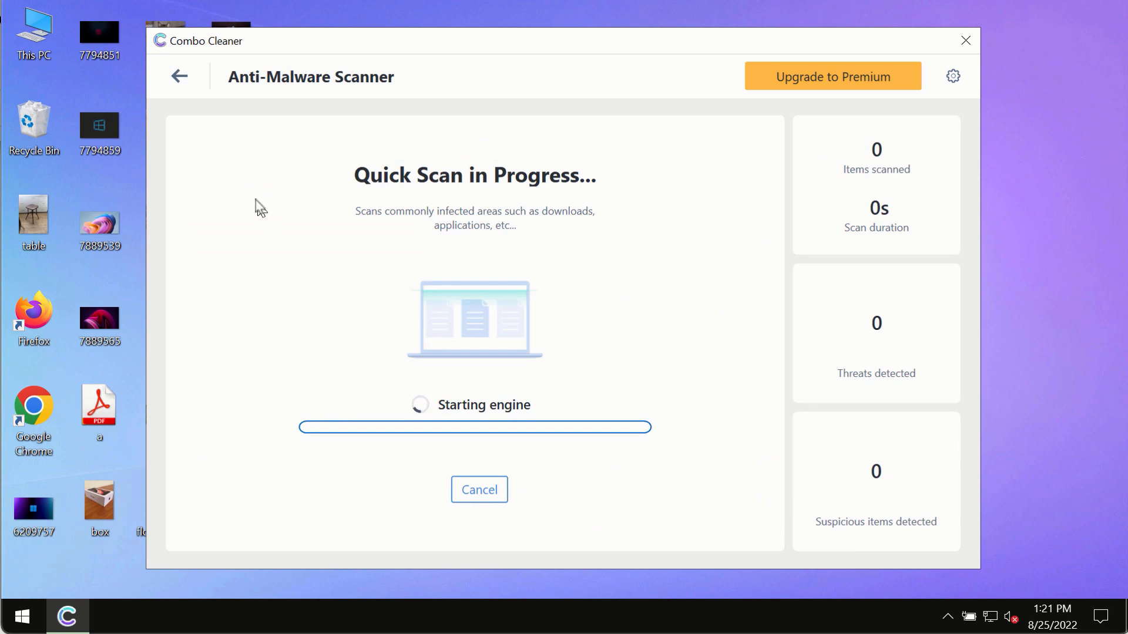
click(178, 76)
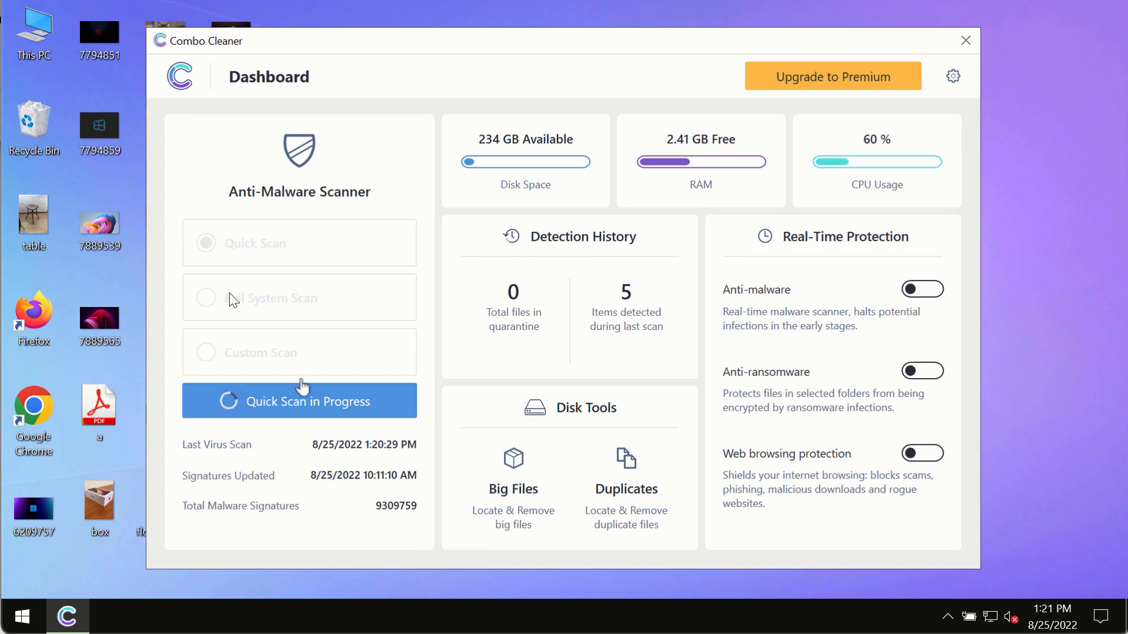
mouse_move(370, 449)
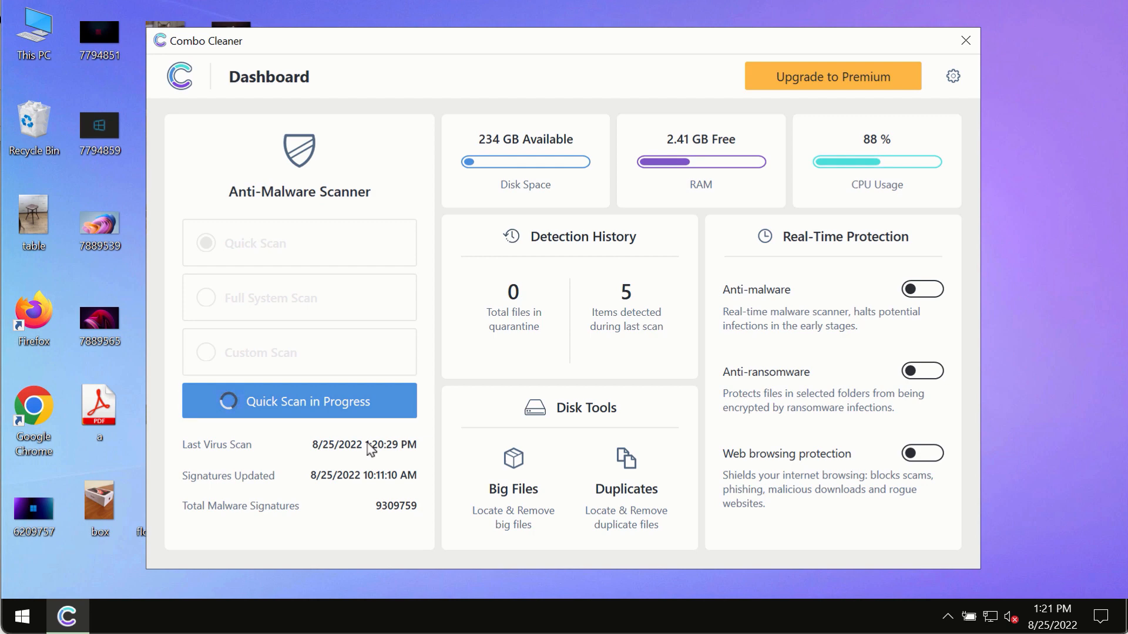
click(298, 401)
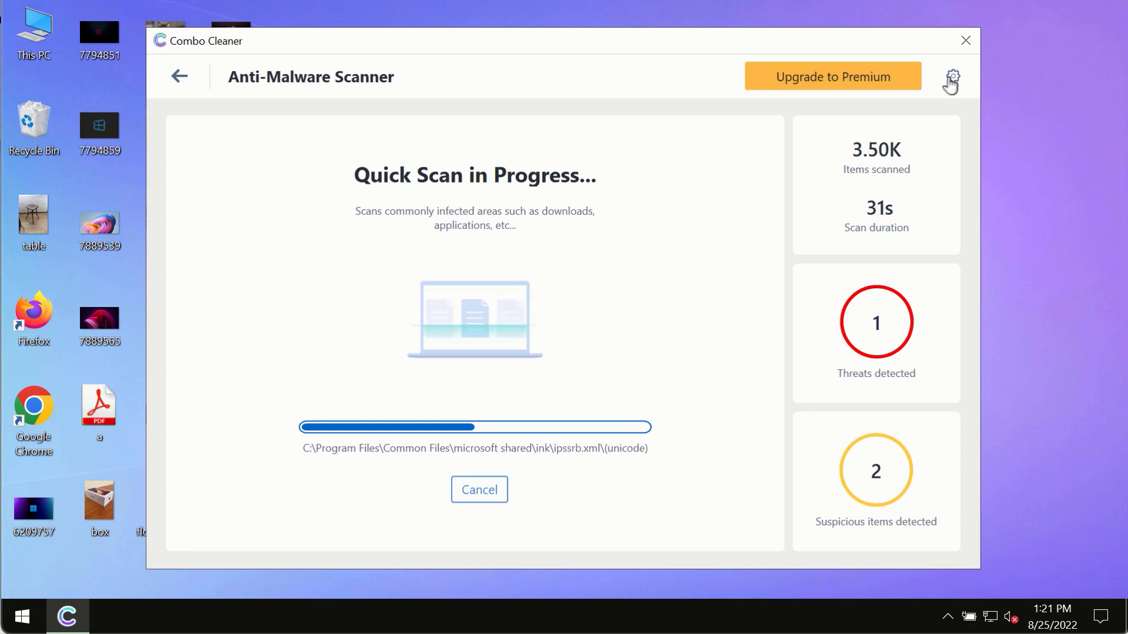
View the settings and Anti-Ransomware protected folders, then go back to the Dashboard
click(951, 77)
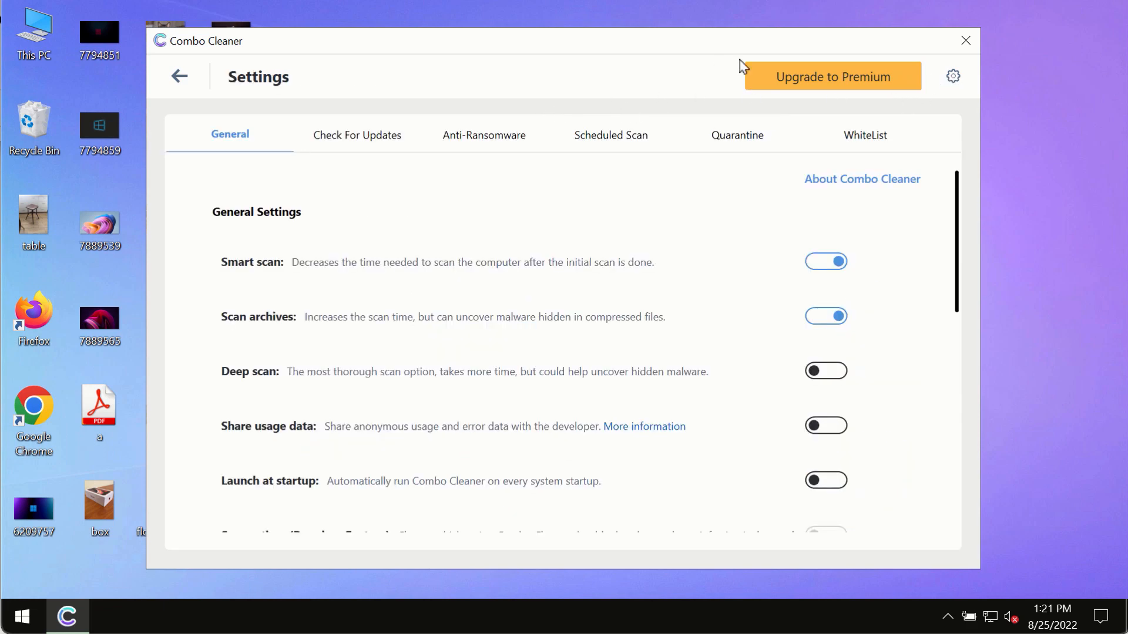
mouse_move(466, 140)
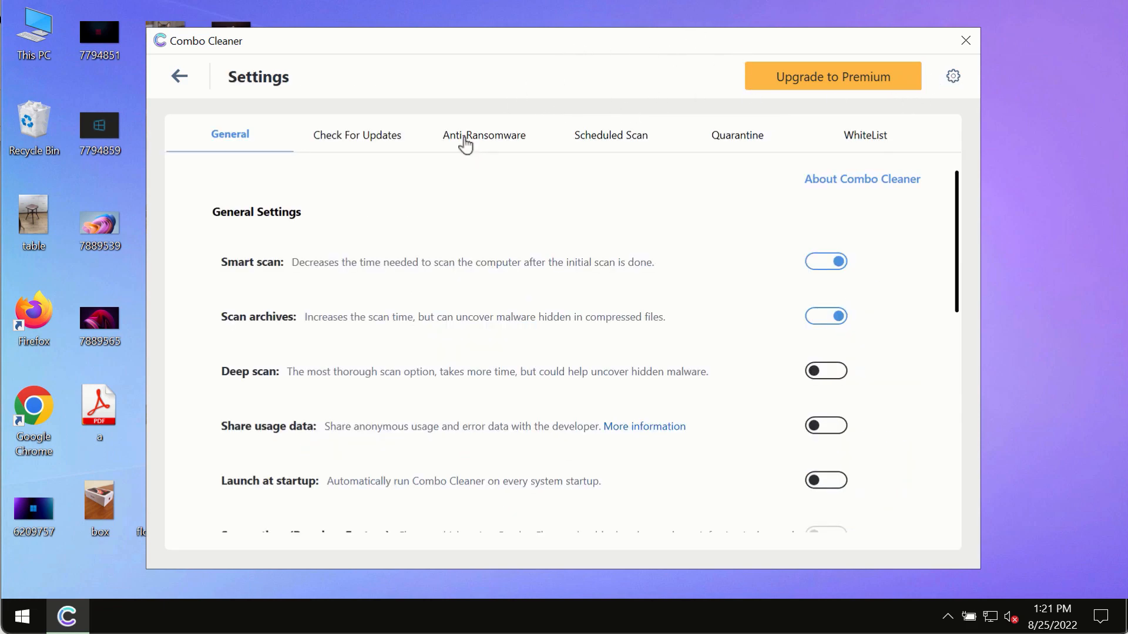
click(483, 135)
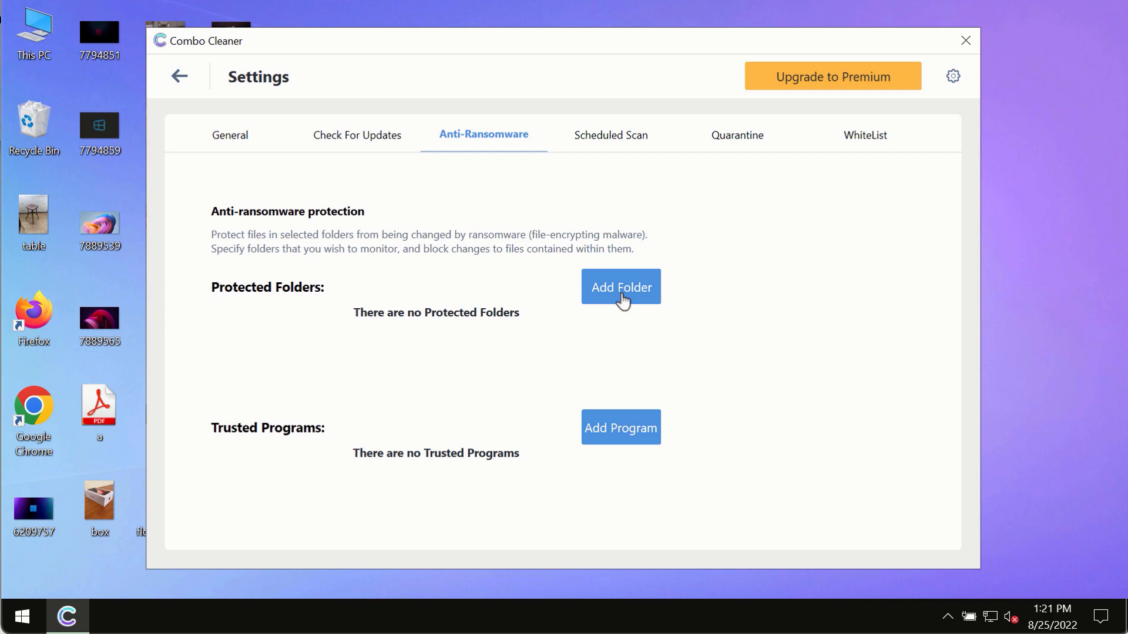
mouse_move(182, 112)
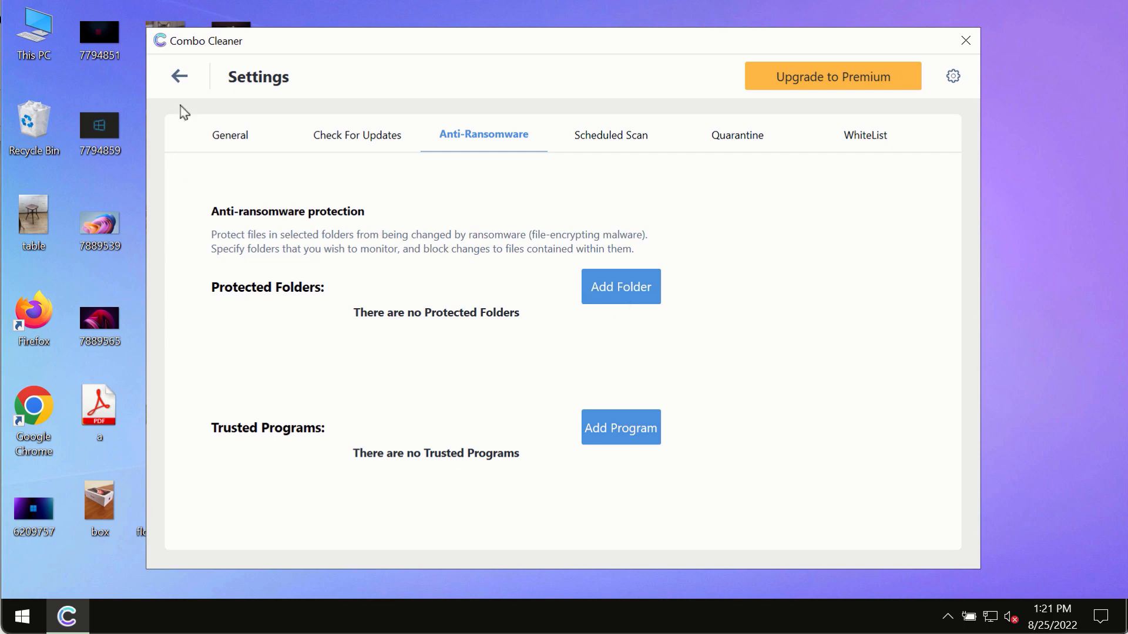
mouse_move(181, 85)
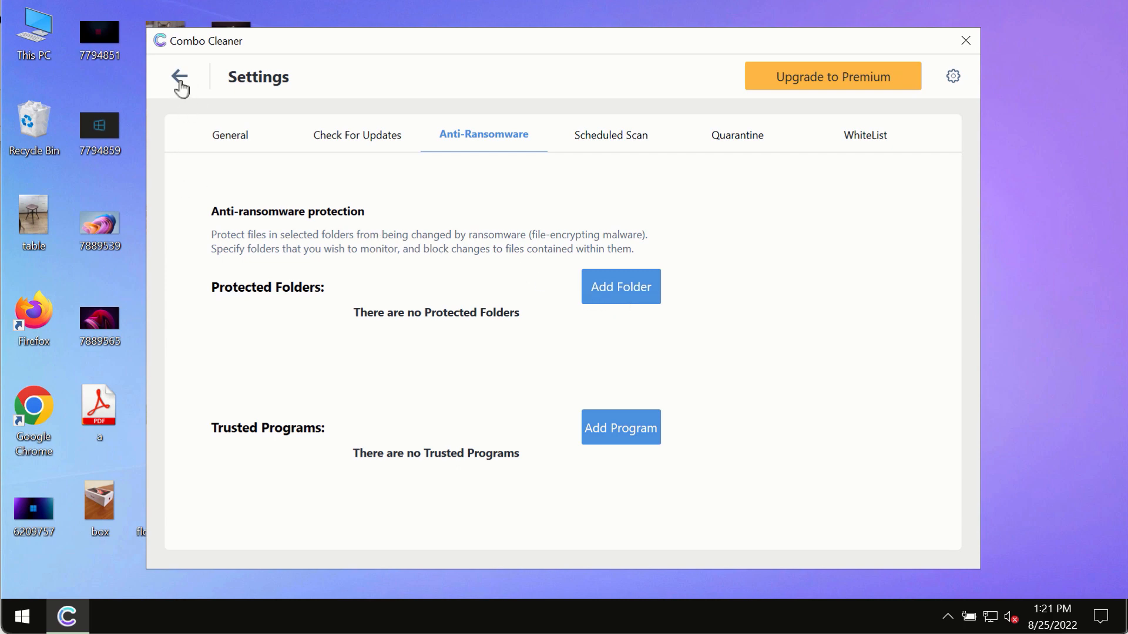
click(180, 76)
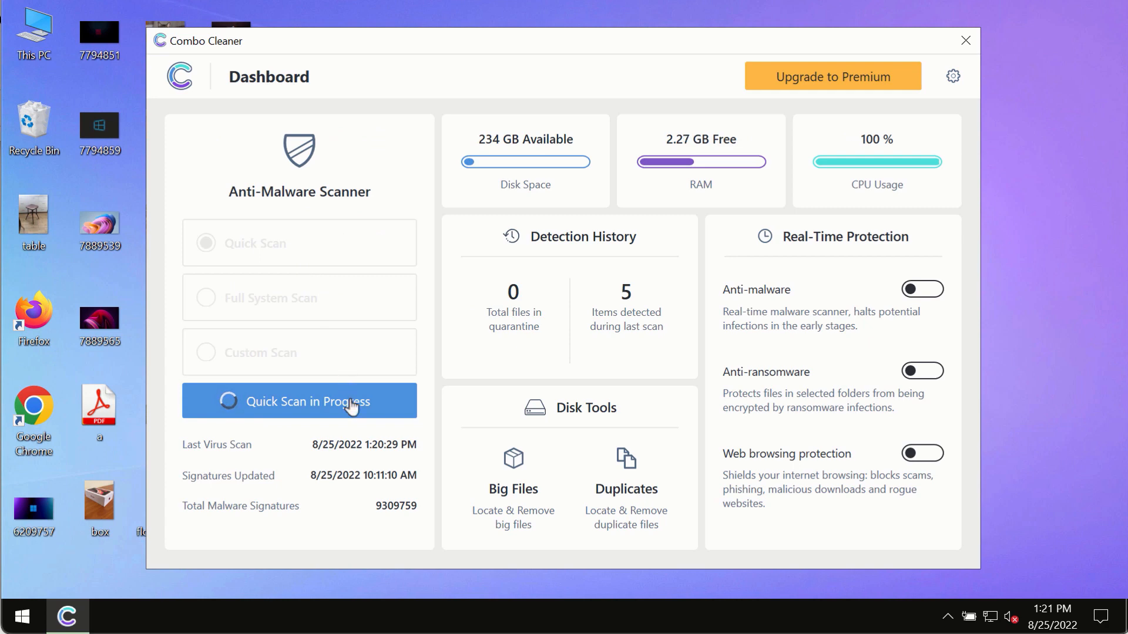
Reopen the Quick Scan progress, now showing four threats and two suspicious items
click(298, 400)
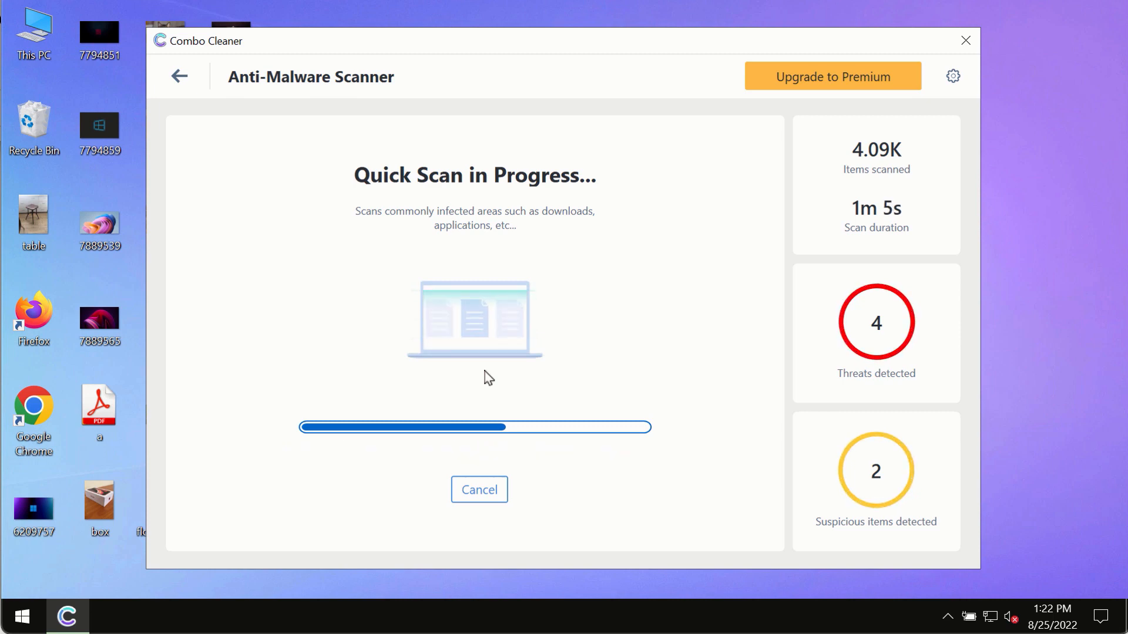
mouse_move(712, 202)
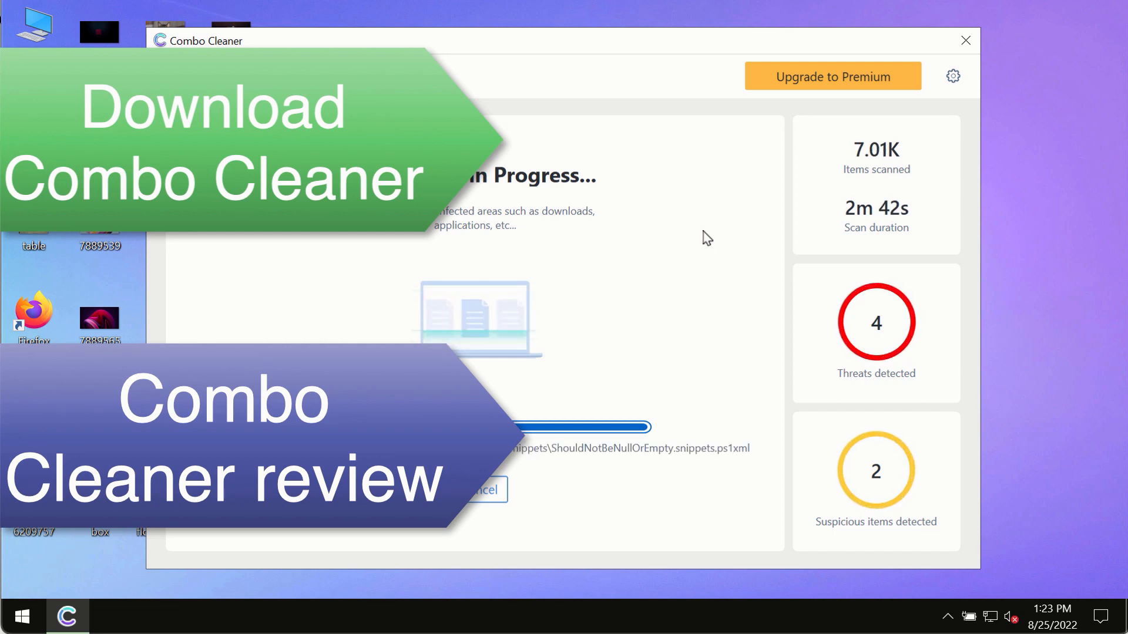
mouse_move(716, 231)
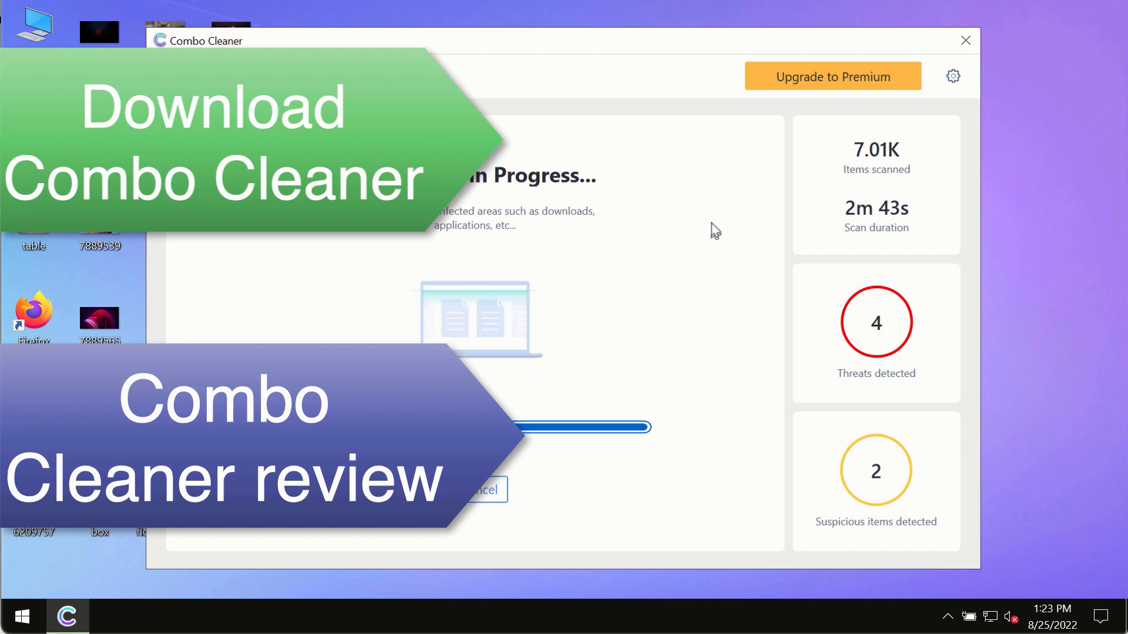